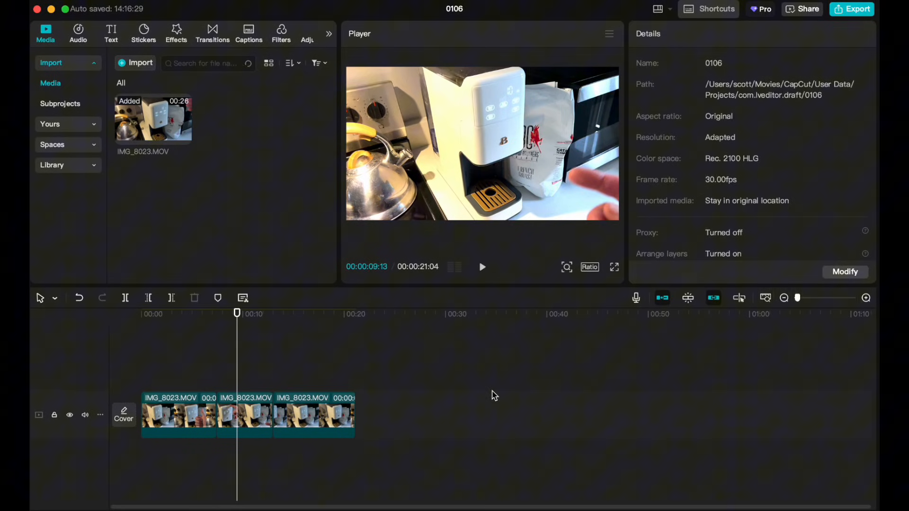
{"action": "mouse_move", "coordinate": [473, 367]}
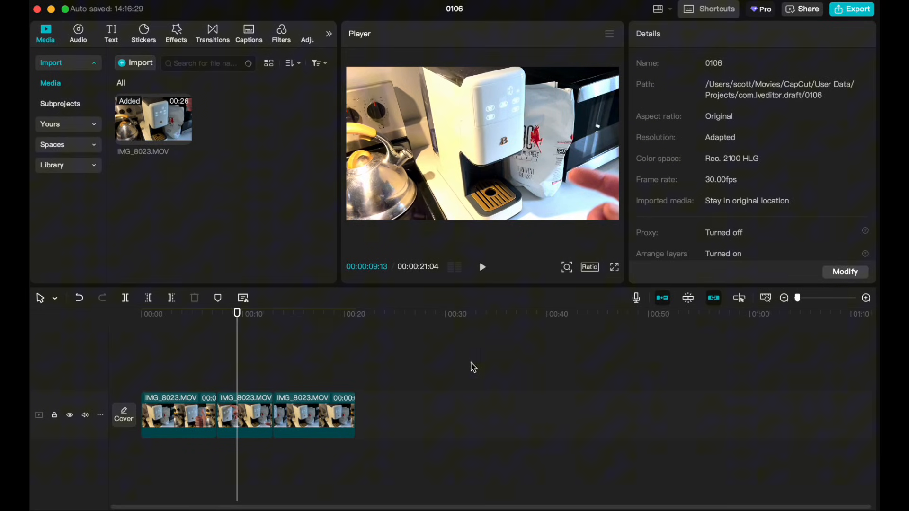
{"action": "mouse_move", "coordinate": [514, 367]}
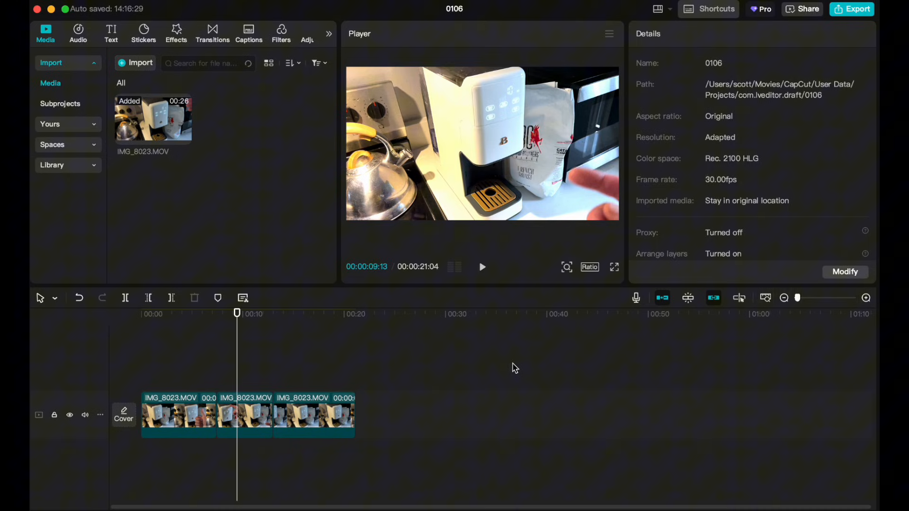
{"action": "mouse_move", "coordinate": [308, 382]}
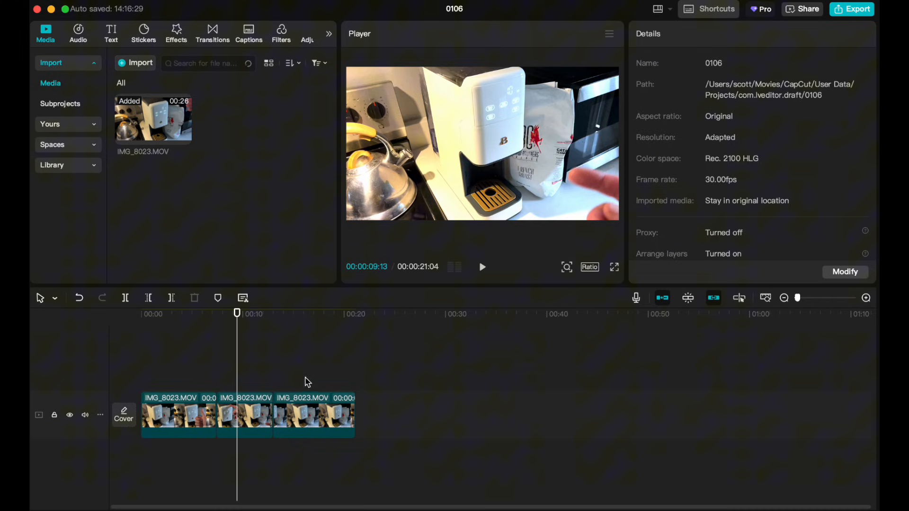
{"action": "mouse_move", "coordinate": [470, 404]}
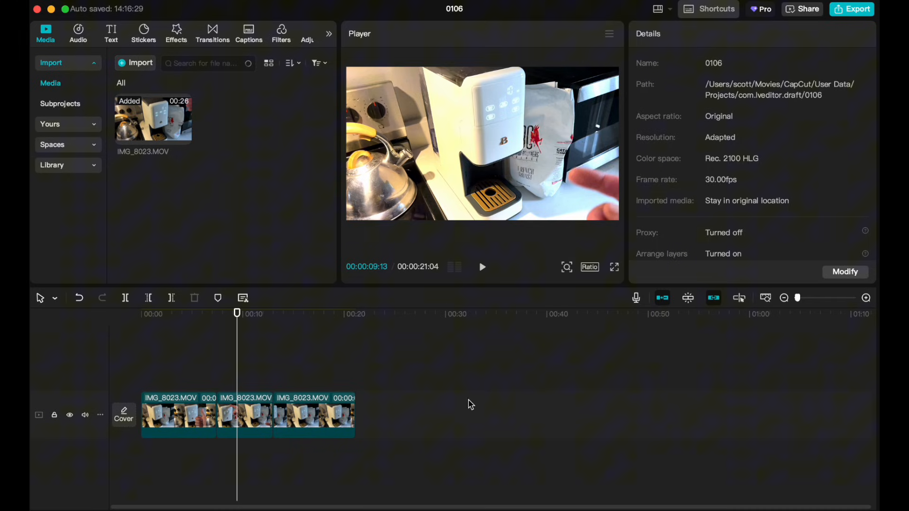
Move the playhead over the third clip, the upright second clip, then back to the third
{"action": "left_click", "coordinate": [326, 313]}
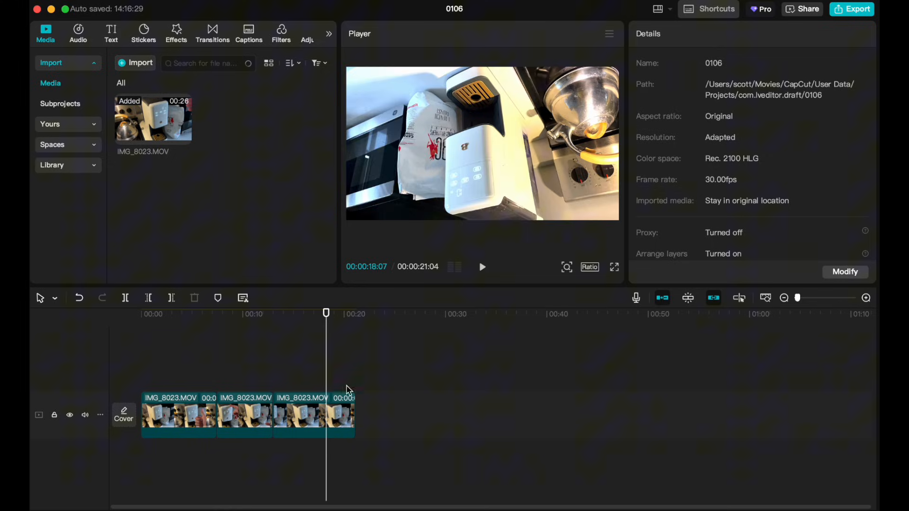
{"action": "mouse_move", "coordinate": [371, 383]}
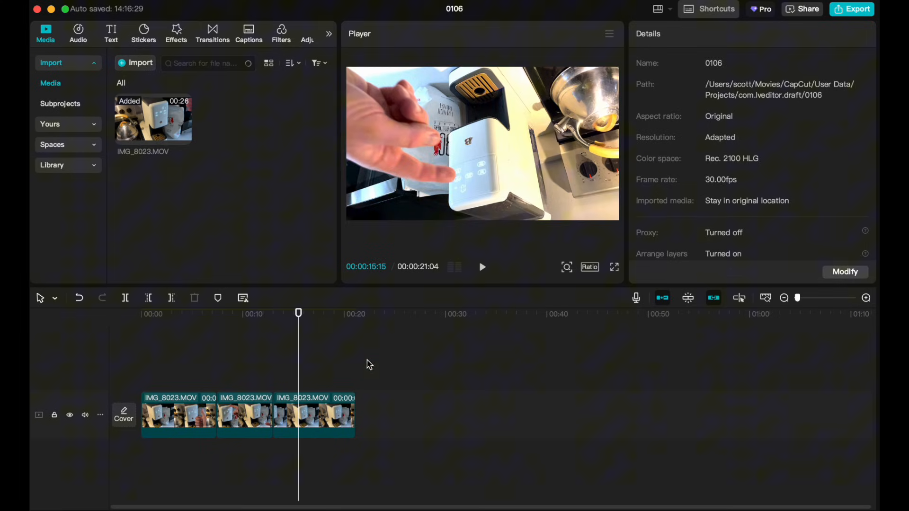
{"action": "mouse_move", "coordinate": [421, 372]}
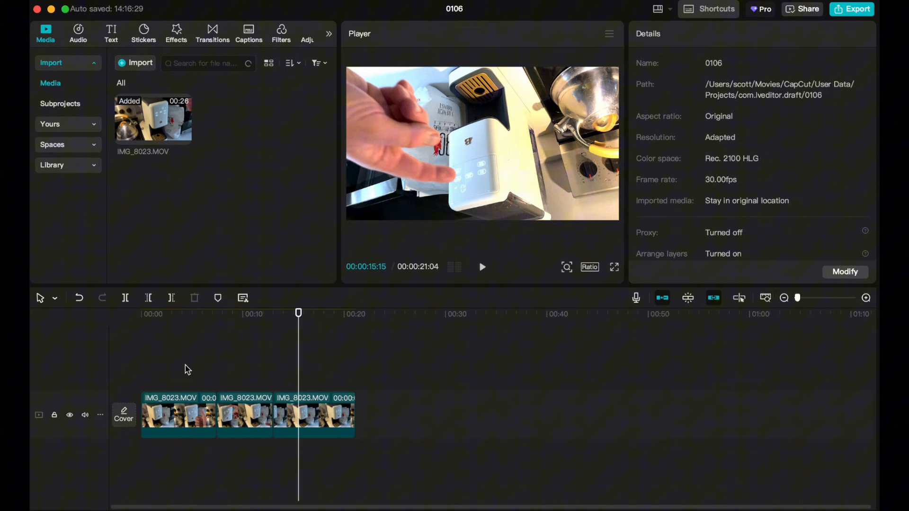
{"action": "left_click", "coordinate": [240, 314]}
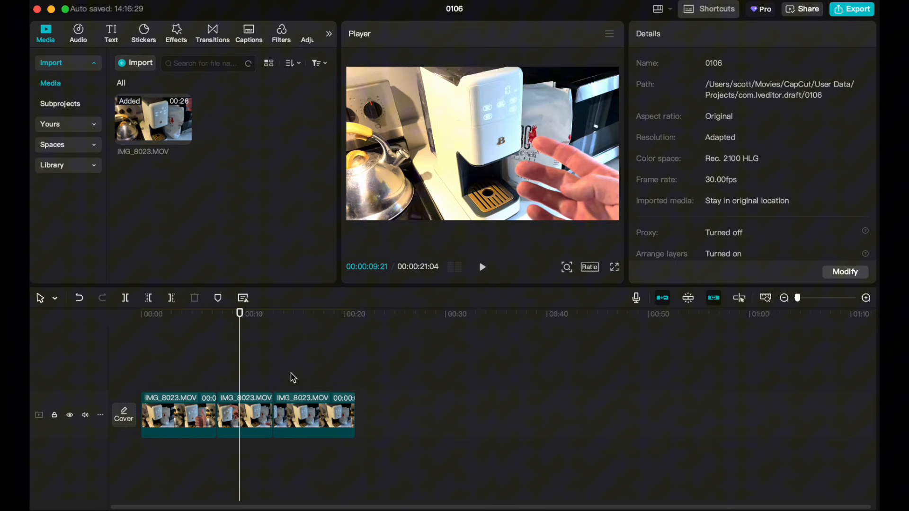
{"action": "left_click", "coordinate": [312, 313]}
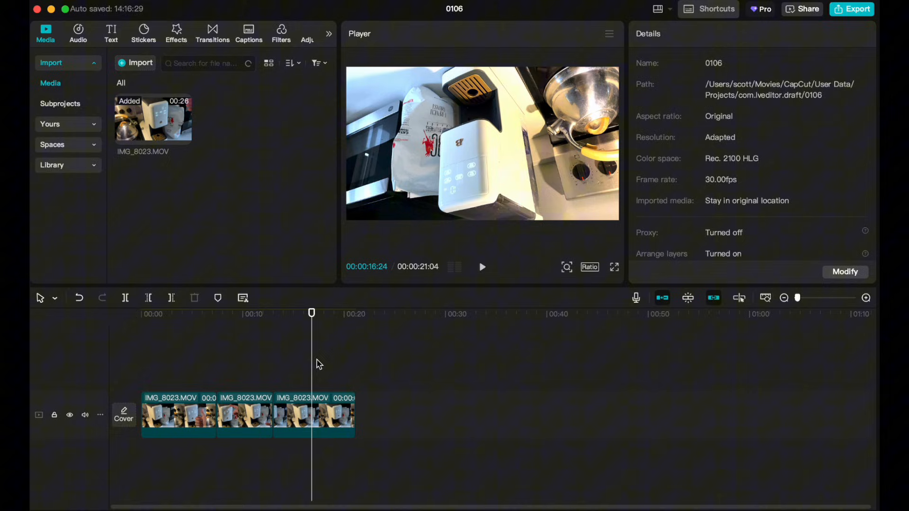
Select the third IMG_8023 clip and rotate it a quarter turn at a time to upright
{"action": "left_click", "coordinate": [315, 415]}
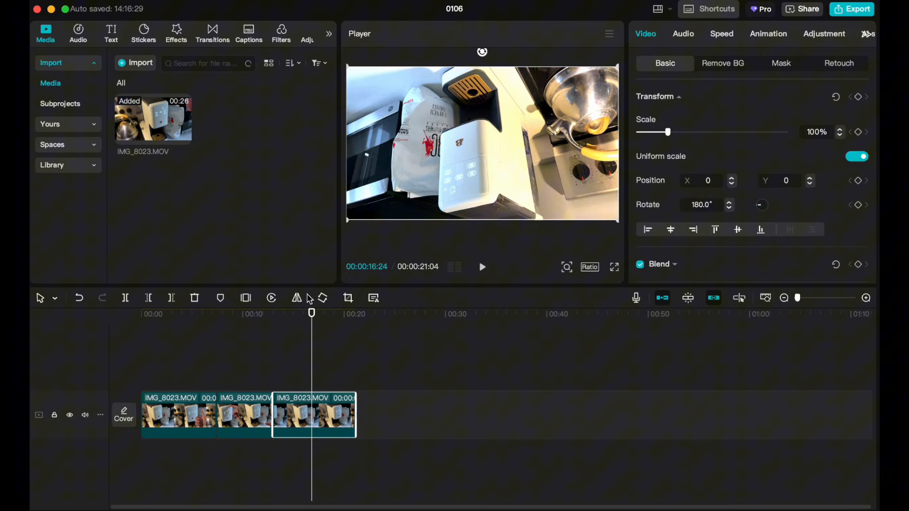
{"action": "mouse_move", "coordinate": [323, 298]}
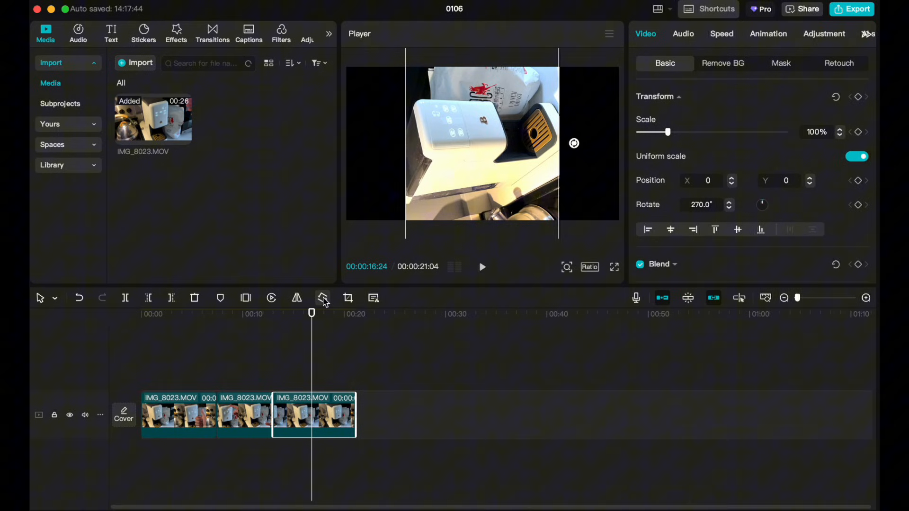
{"action": "left_click", "coordinate": [728, 202]}
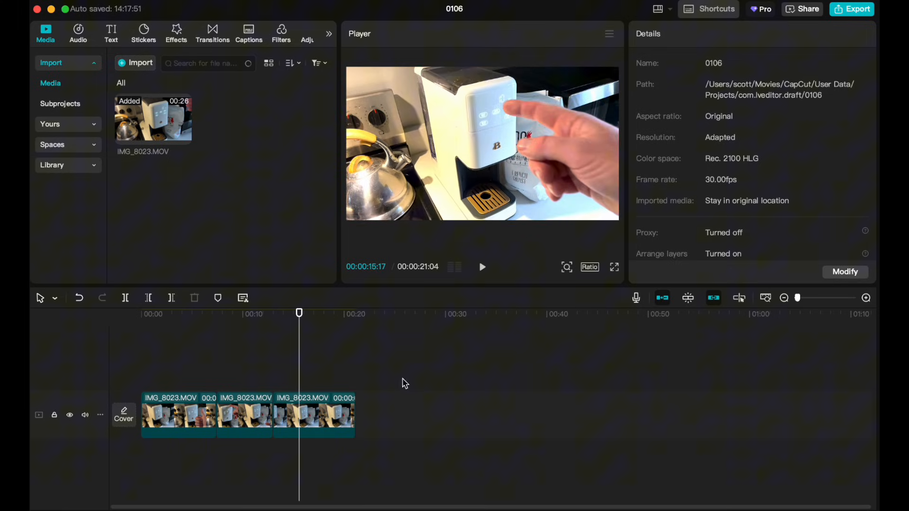
Reselect the third IMG_8023 clip and verify Rotate shows 360° in the Video Basic panel
{"action": "left_click", "coordinate": [319, 416]}
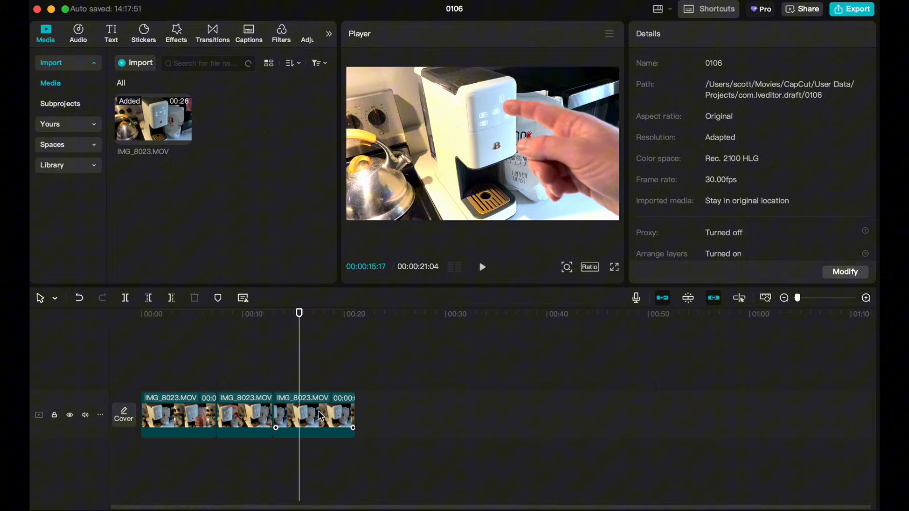
{"action": "left_click", "coordinate": [313, 415]}
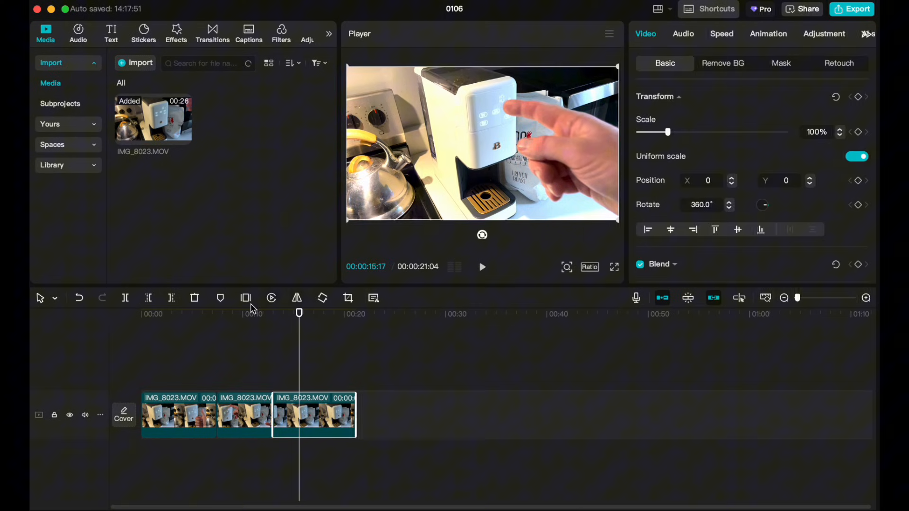
{"action": "mouse_move", "coordinate": [348, 298]}
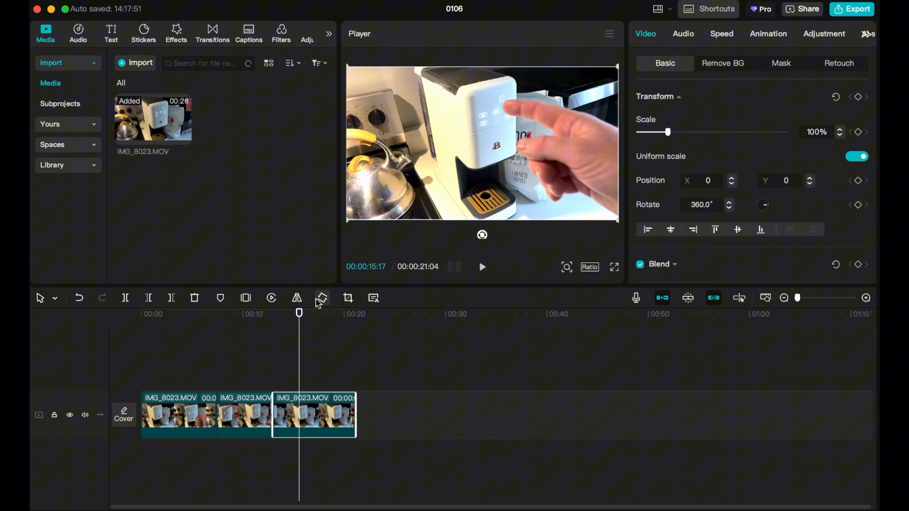
{"action": "mouse_move", "coordinate": [322, 299]}
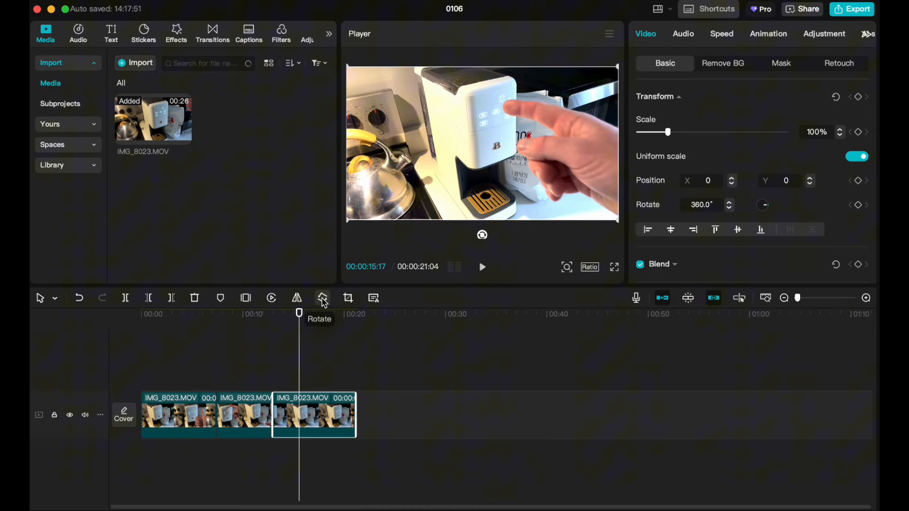